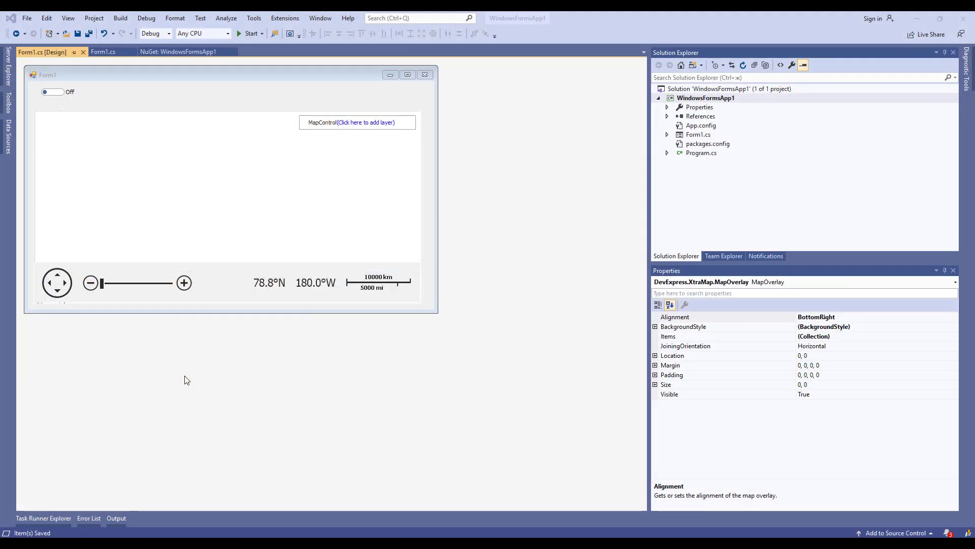
mouse_move(242, 396)
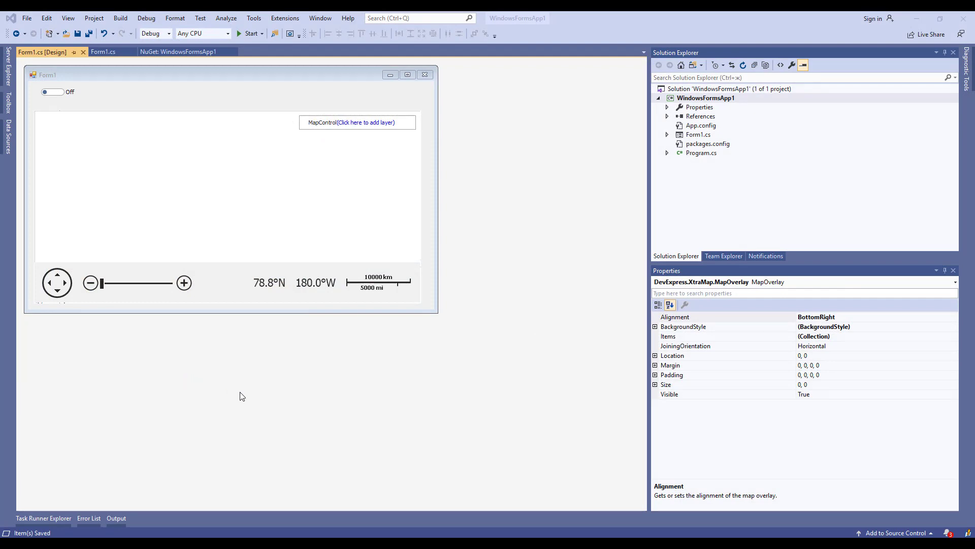
mouse_move(382, 447)
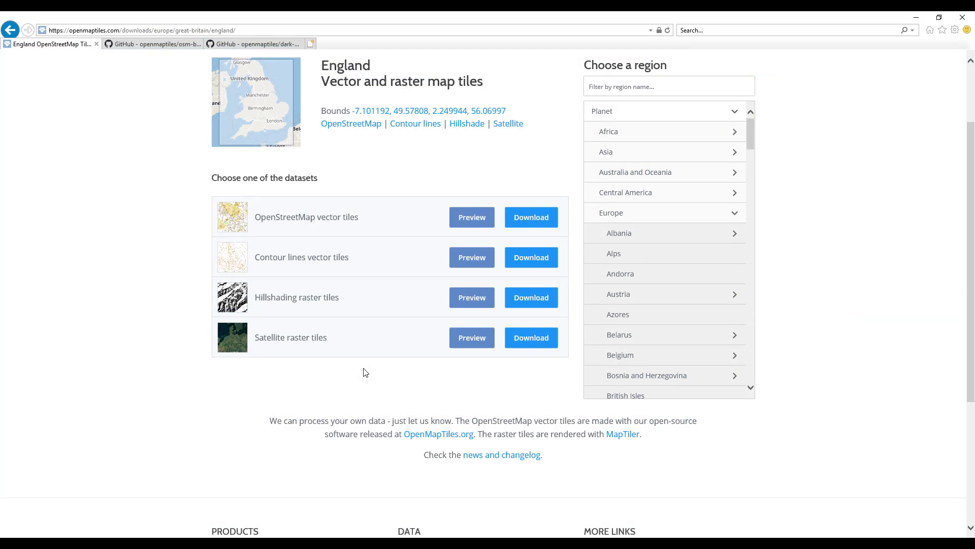
mouse_move(185, 225)
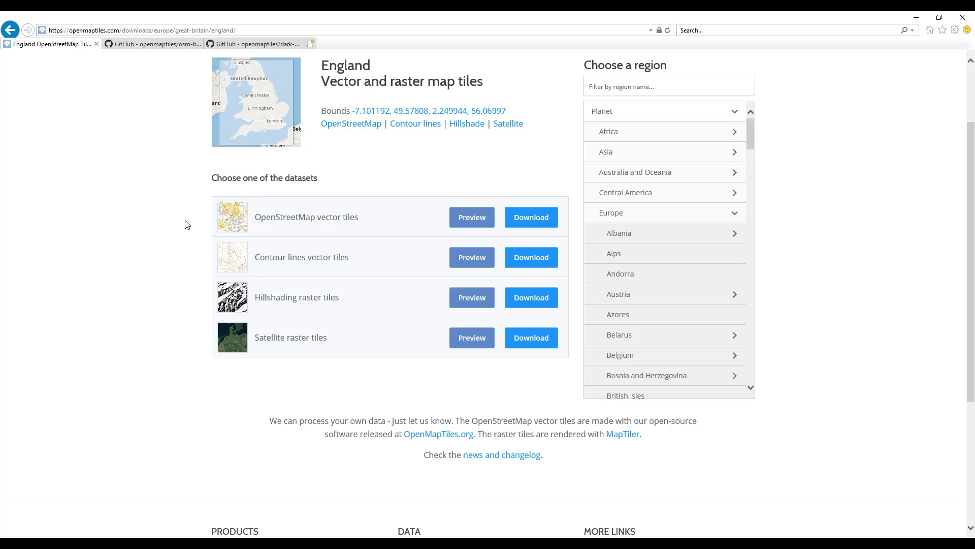
Review the osm-bright and dark style repository pages in the browser tabs
click(252, 43)
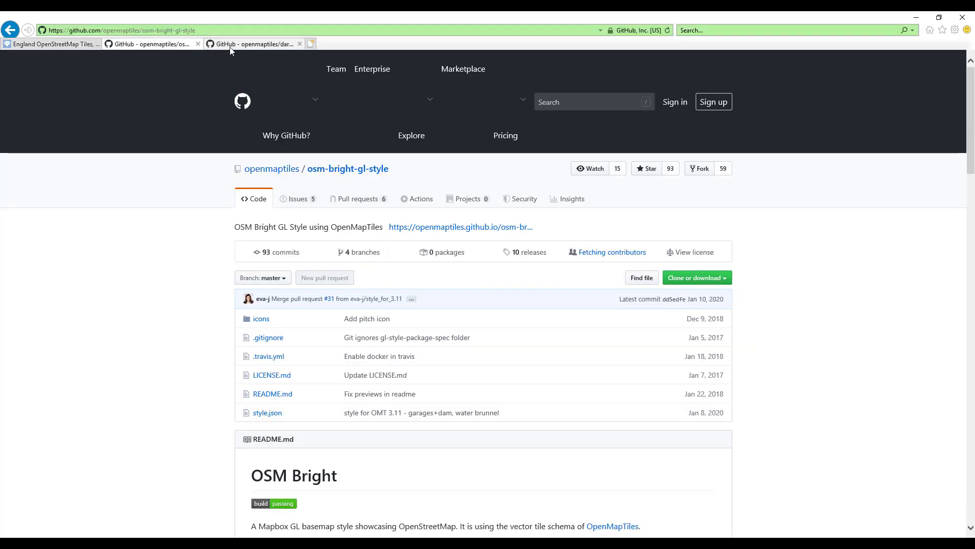
click(254, 43)
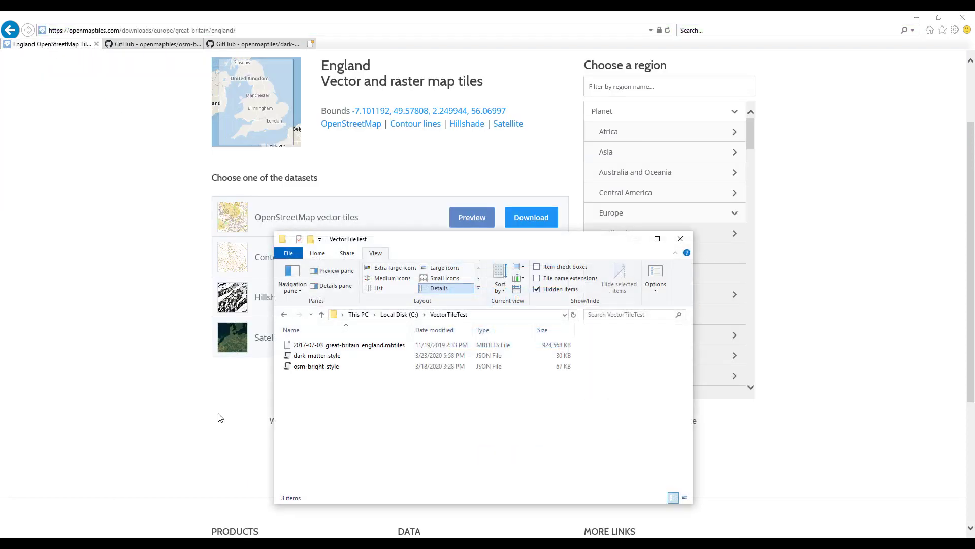
mouse_move(344, 369)
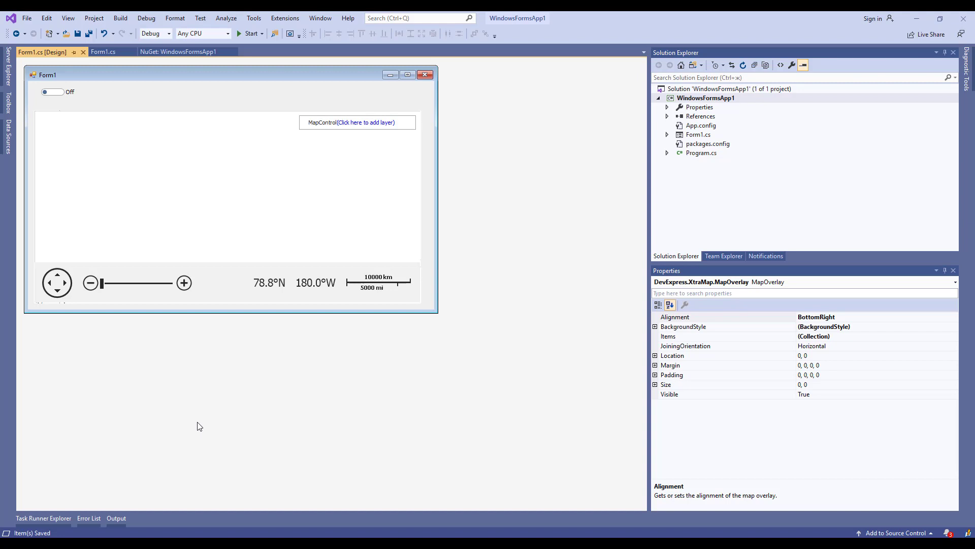
Select toggleSwitch1, then view installed packages Newtonsoft.Json and System.Data.SQLite.Core in NuGet
click(56, 91)
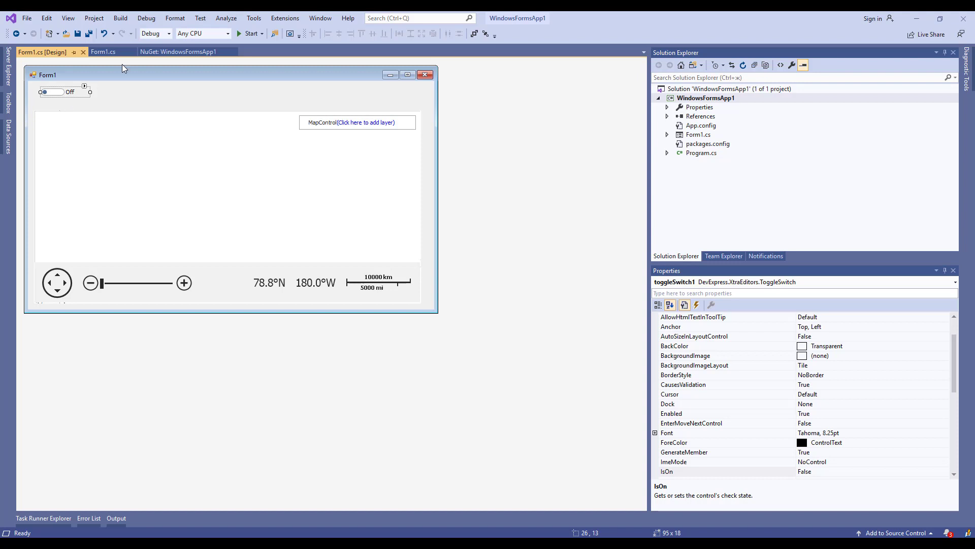
click(181, 51)
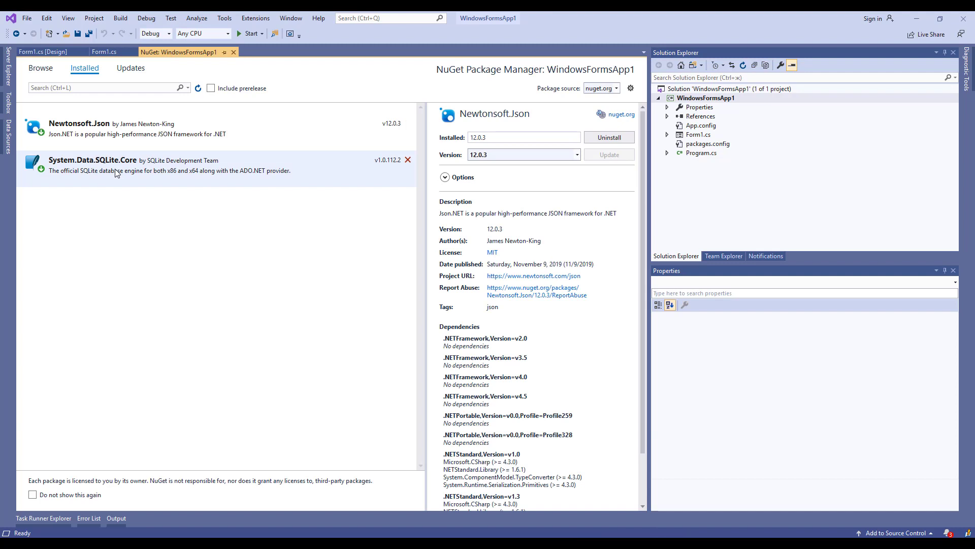
mouse_move(117, 173)
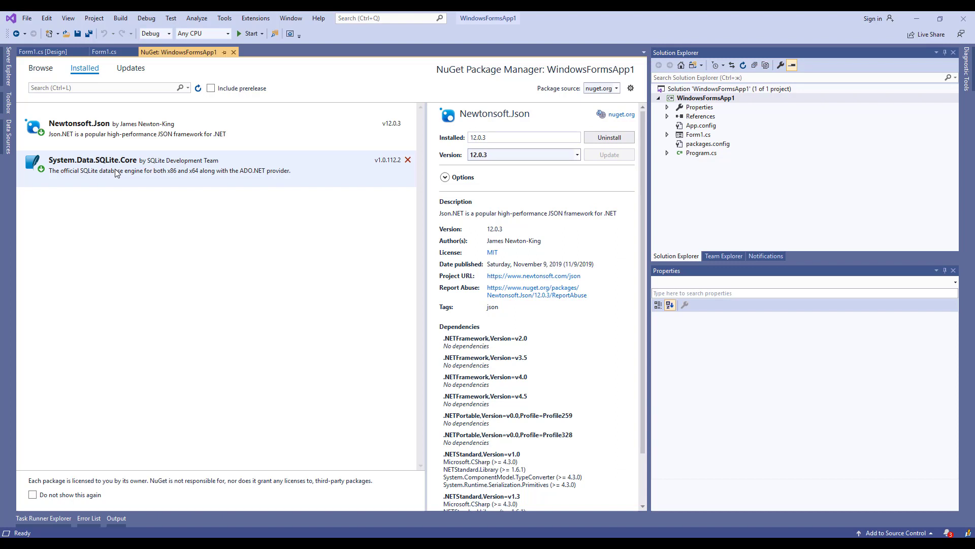
Return to the Form1.cs [Design] view with the map control and toggle switch
click(43, 52)
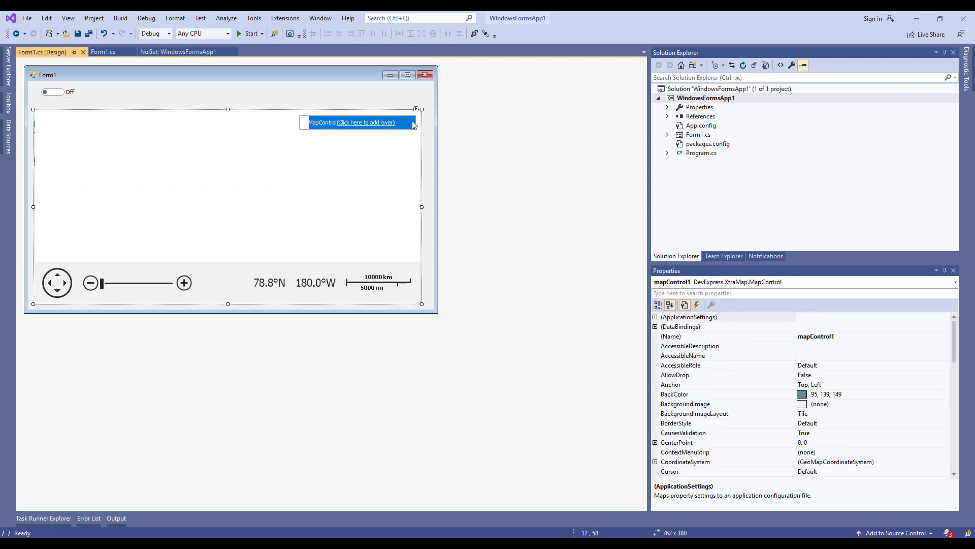
Add an ImageLayer with an MbTilesDataProvider pointing to the England mbtiles file and a style file
click(416, 109)
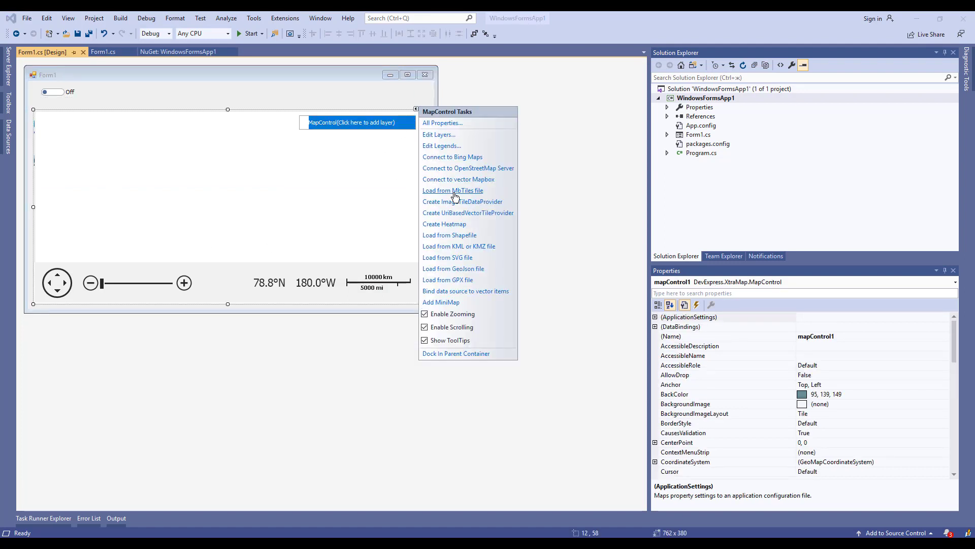
click(453, 191)
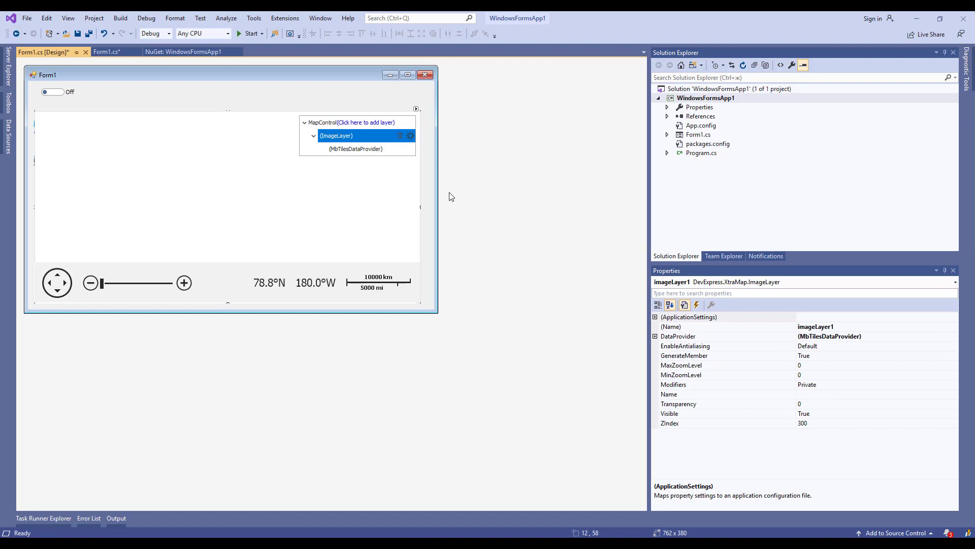
mouse_move(445, 196)
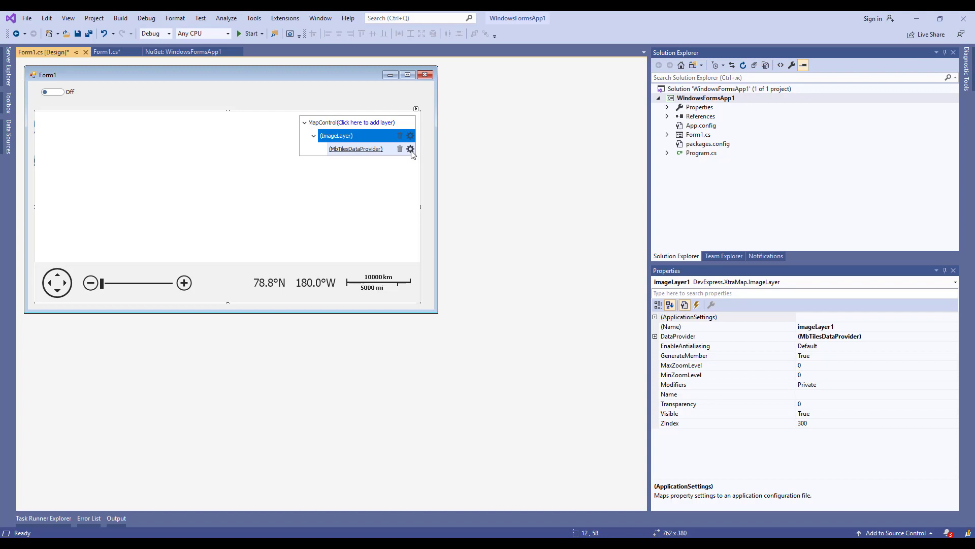
click(410, 149)
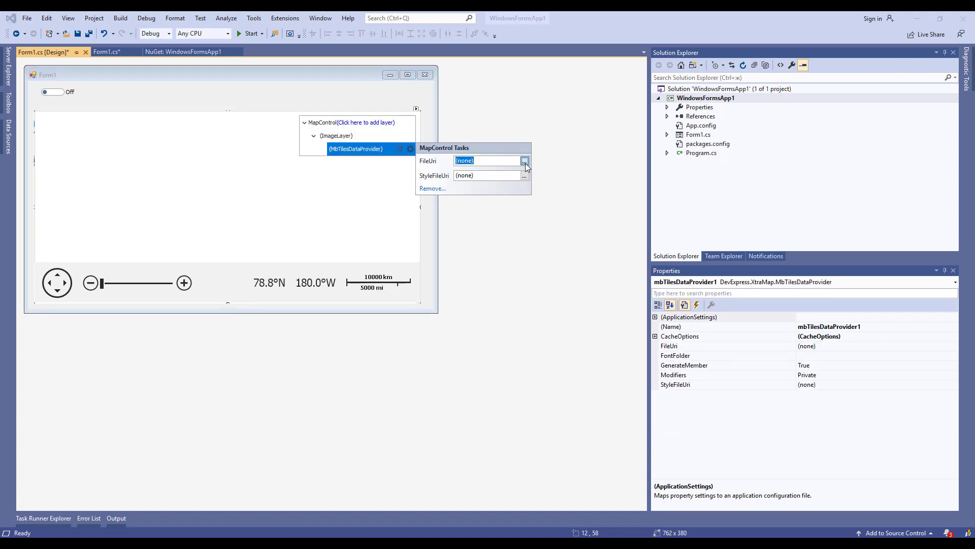
click(525, 161)
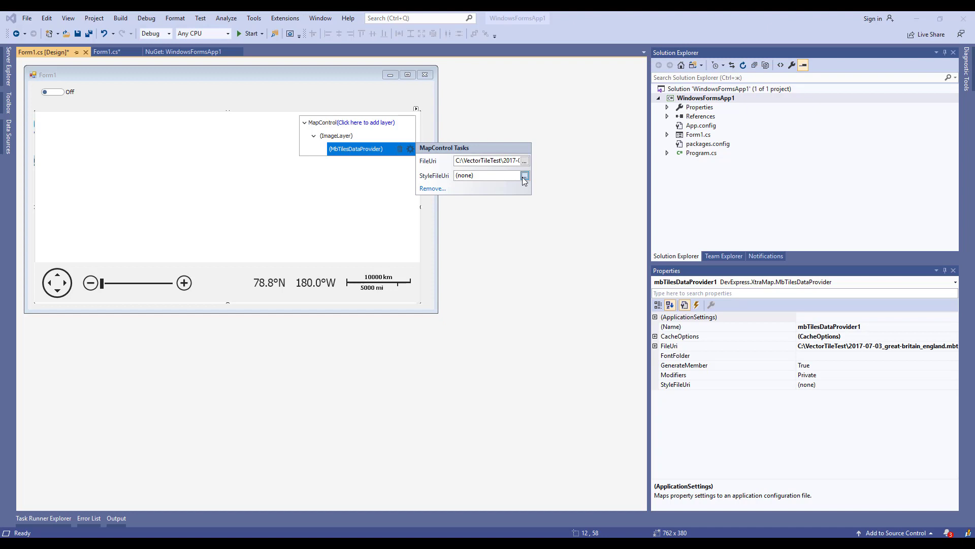
click(524, 175)
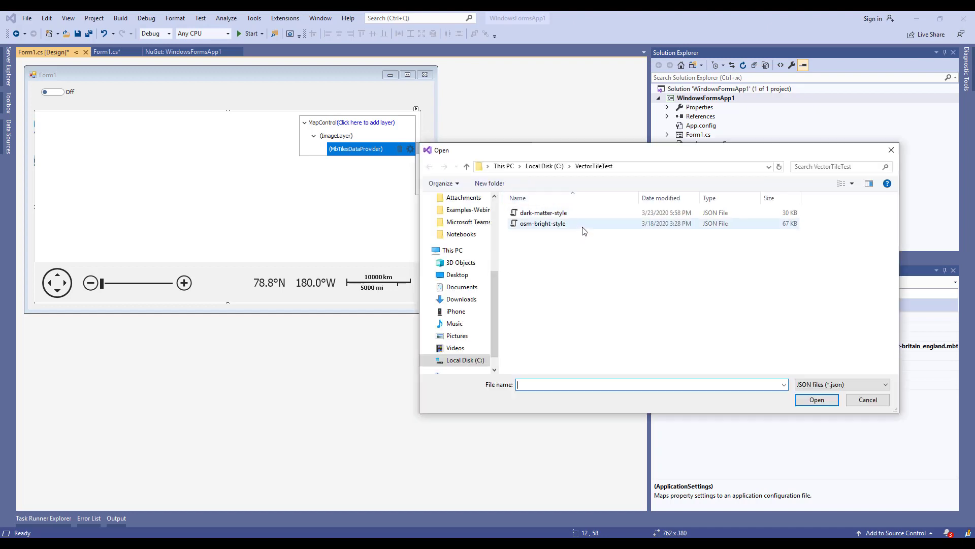
mouse_move(573, 225)
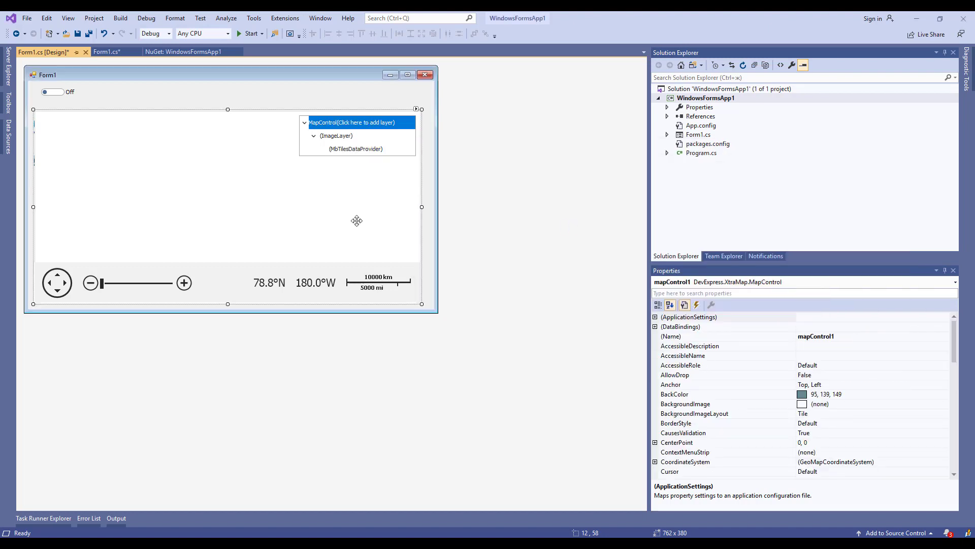
mouse_move(349, 220)
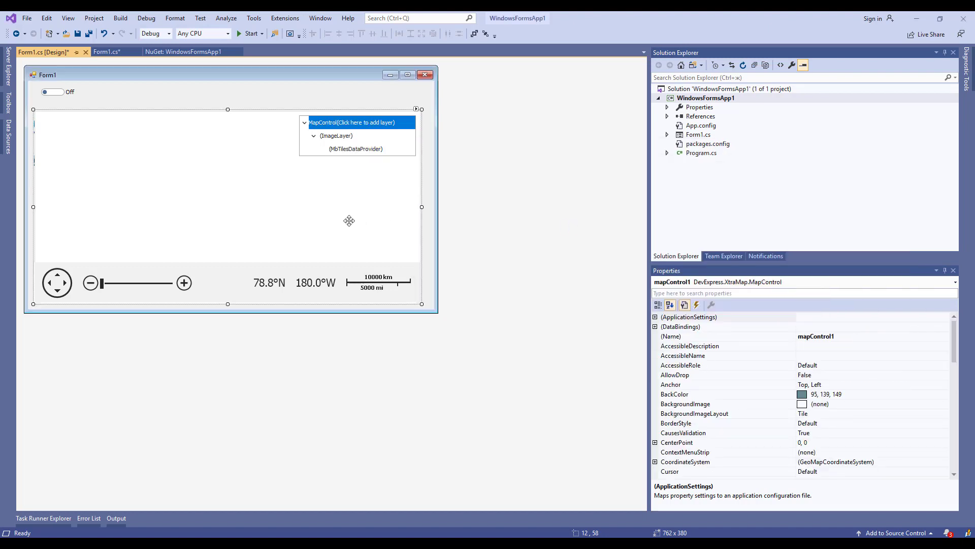
Write the Toggled handler setting StyleFileUri to dark-matter when on, osm-bright when off
click(109, 53)
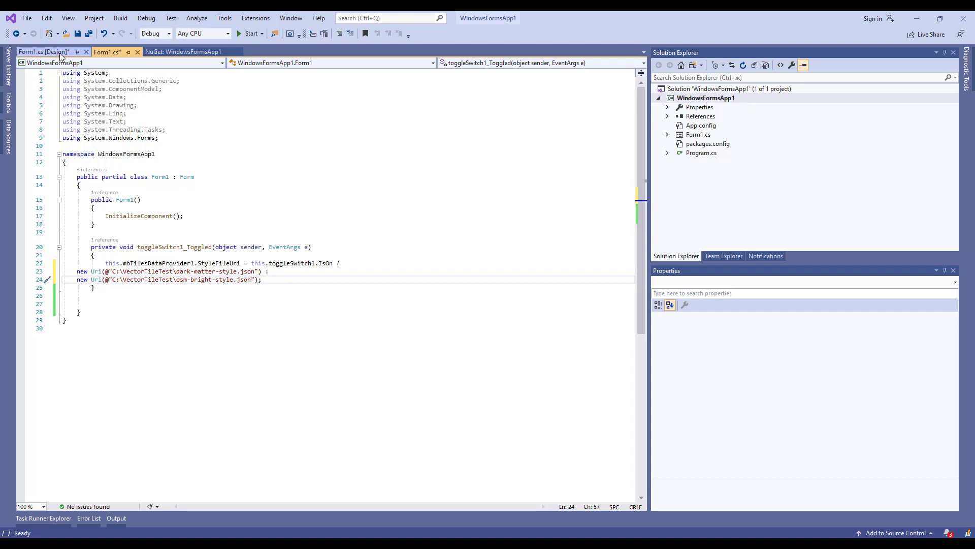
click(42, 65)
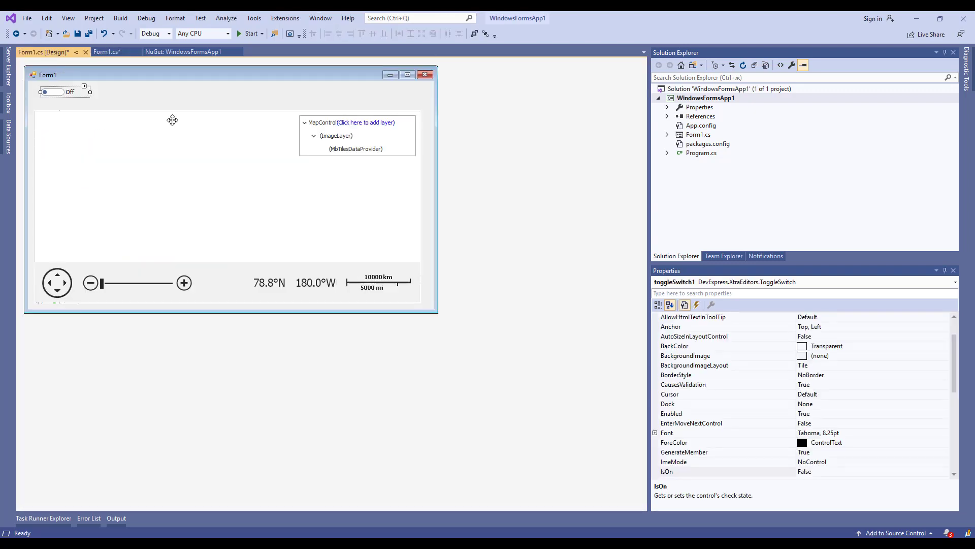
mouse_move(186, 150)
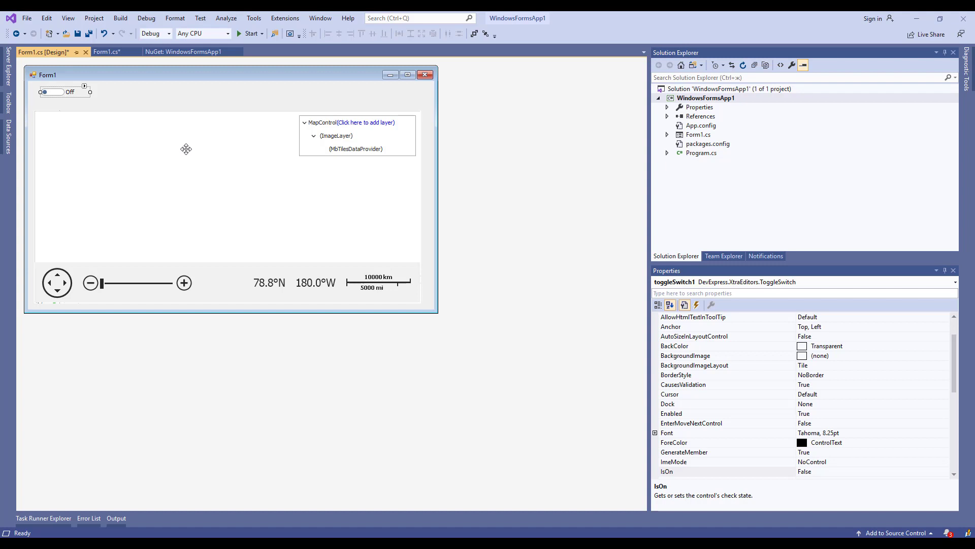
Select the MapControl and open its Overlays editor with a new MapOverlay
click(187, 149)
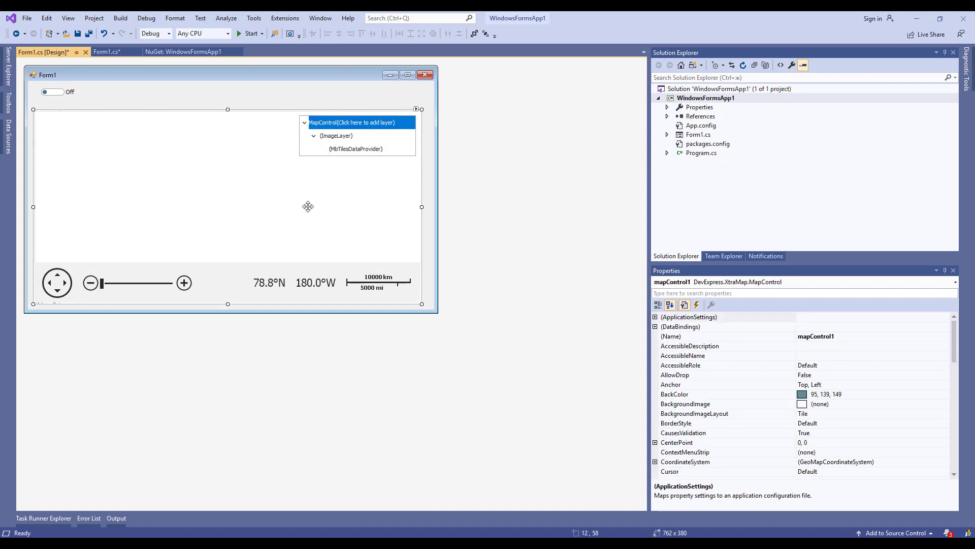
mouse_move(878, 396)
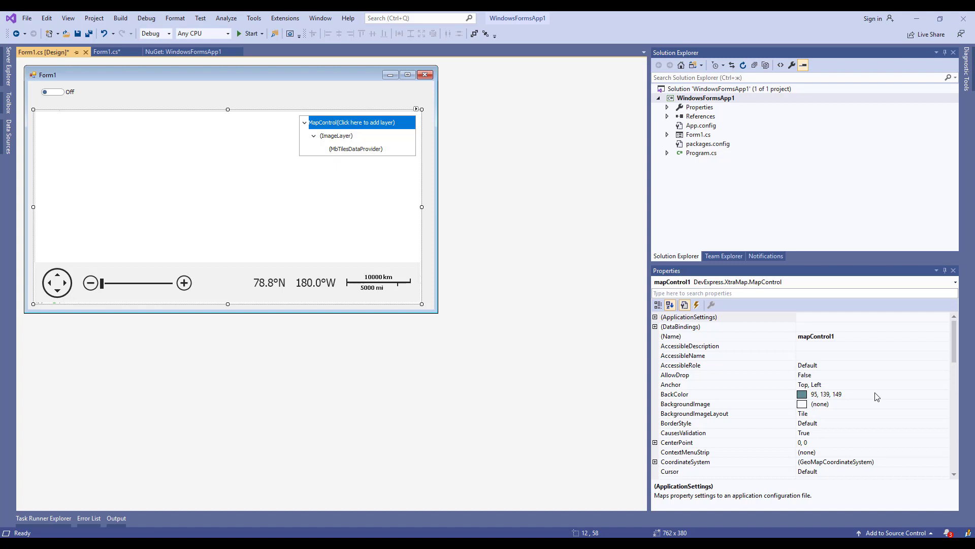
scroll(down, 3)
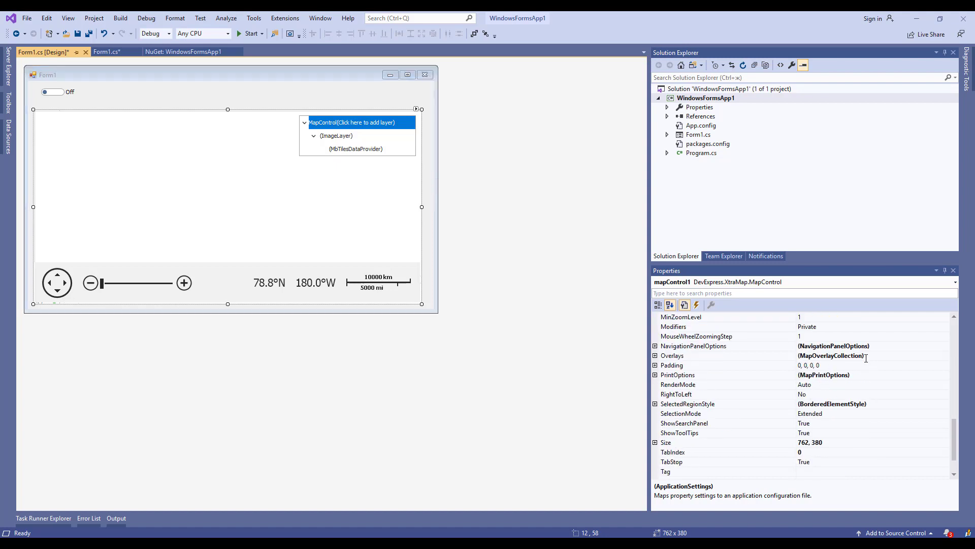
click(672, 356)
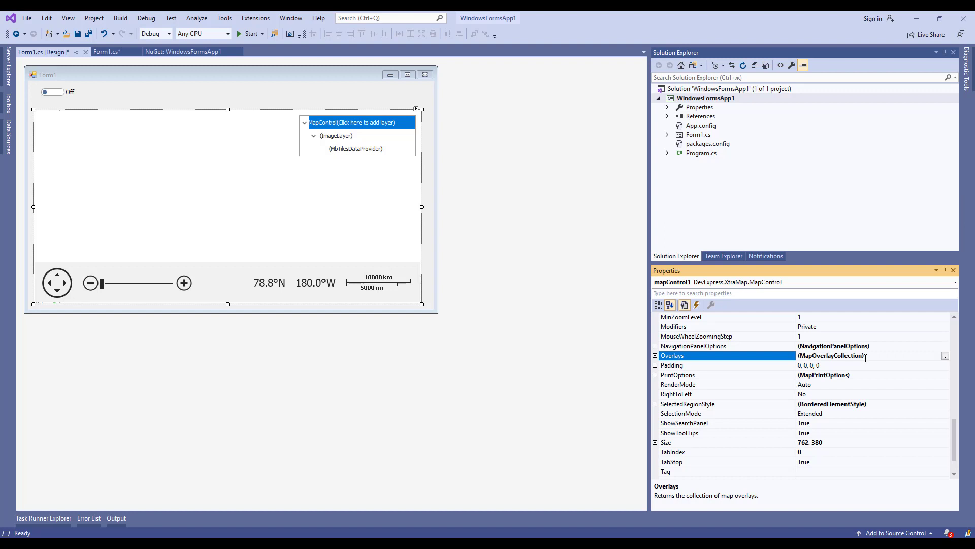
click(945, 356)
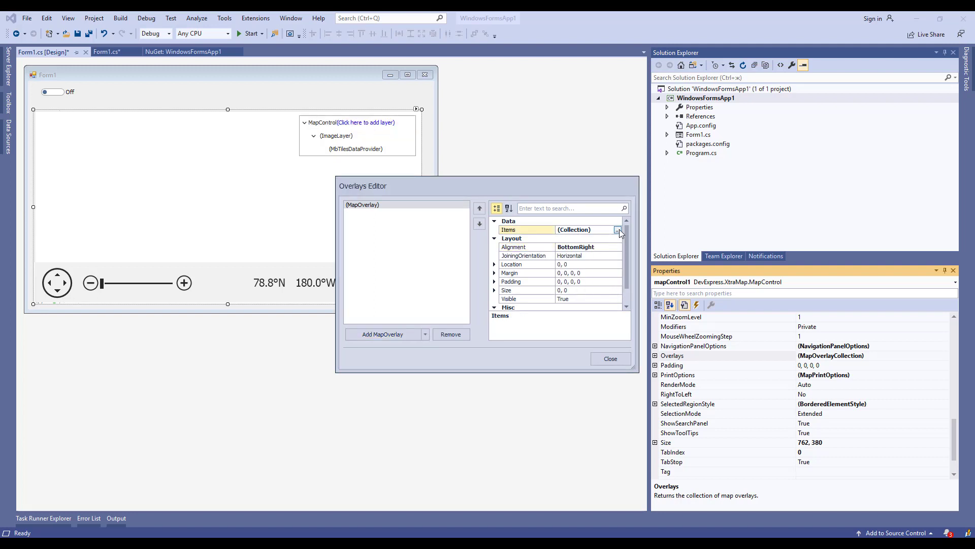
Add a MapOverlayTextItem crediting OpenMapTiles and OpenStreetMap contributors, then close the editor
click(619, 230)
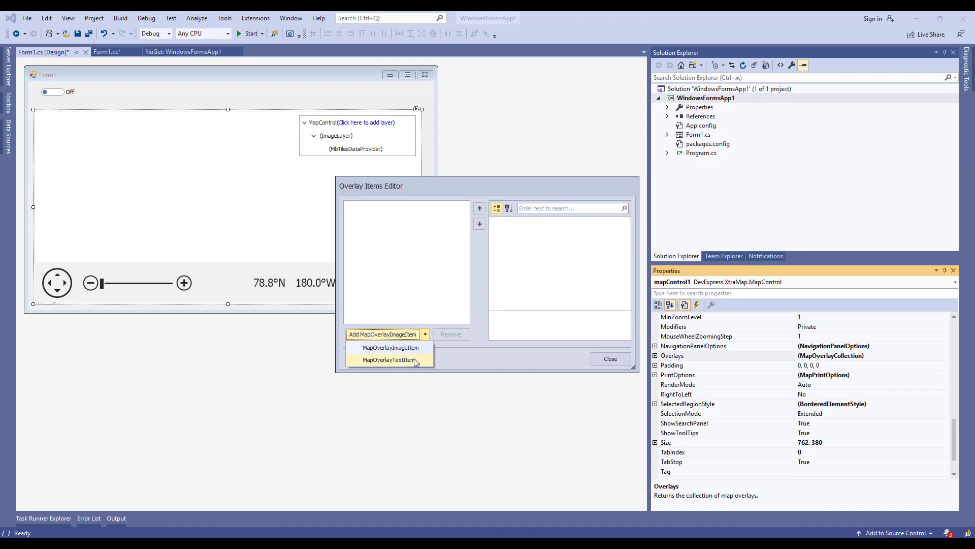
click(390, 360)
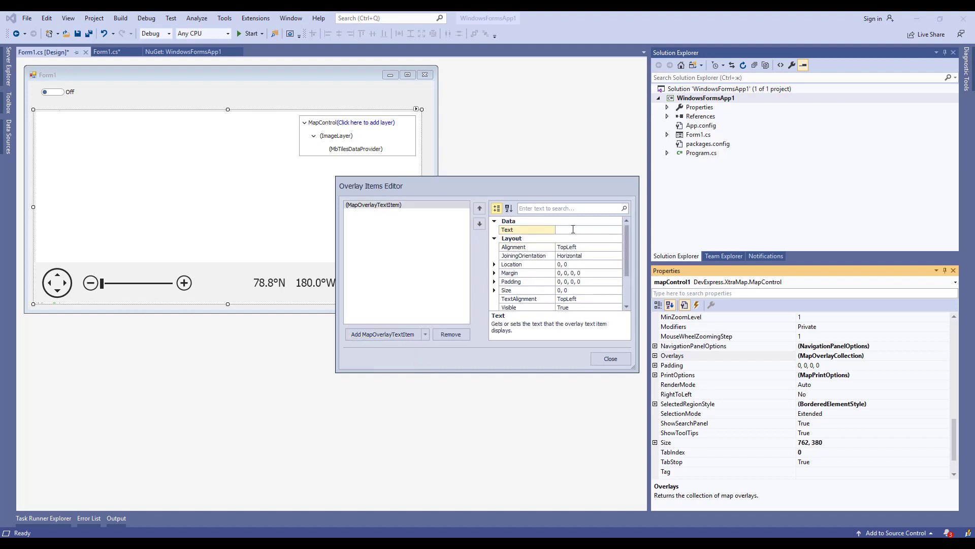
text(OpenStreetMap contributors)
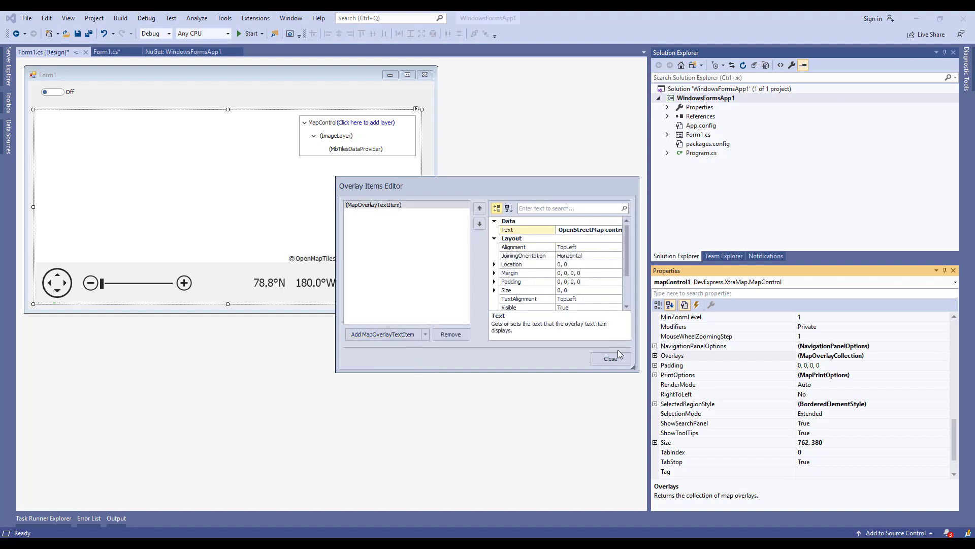
click(610, 358)
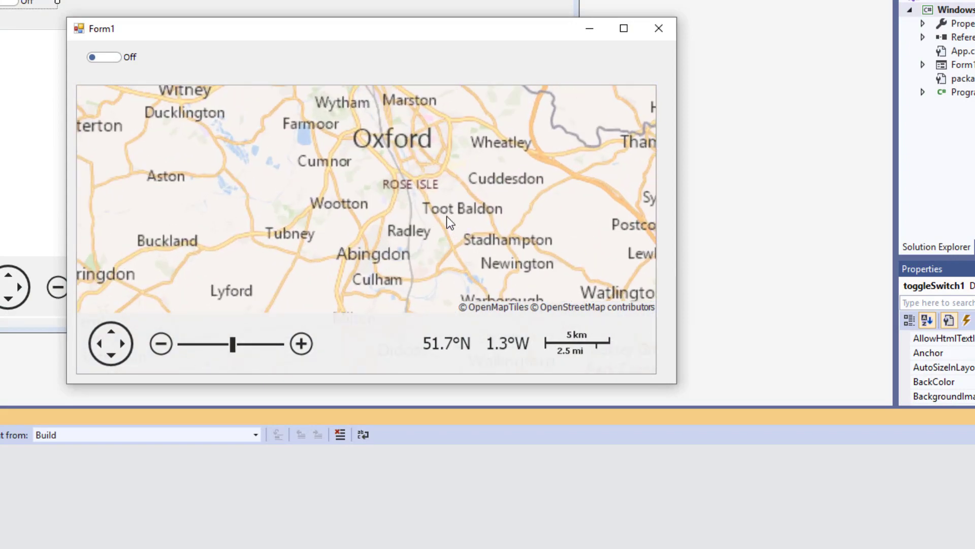
Zoom around Oxford, flip the toggle to the dark-matter style, and pan toward Aylesbury
click(301, 343)
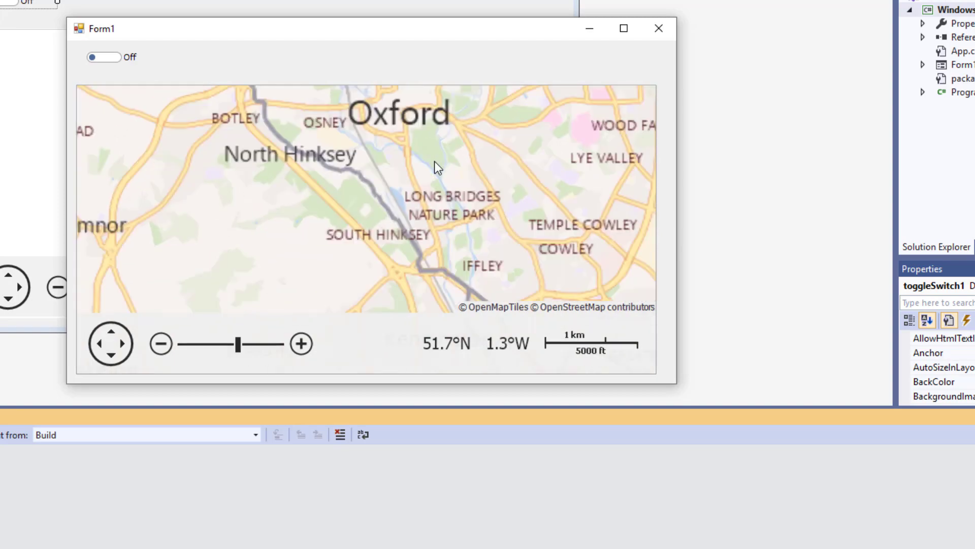
click(103, 57)
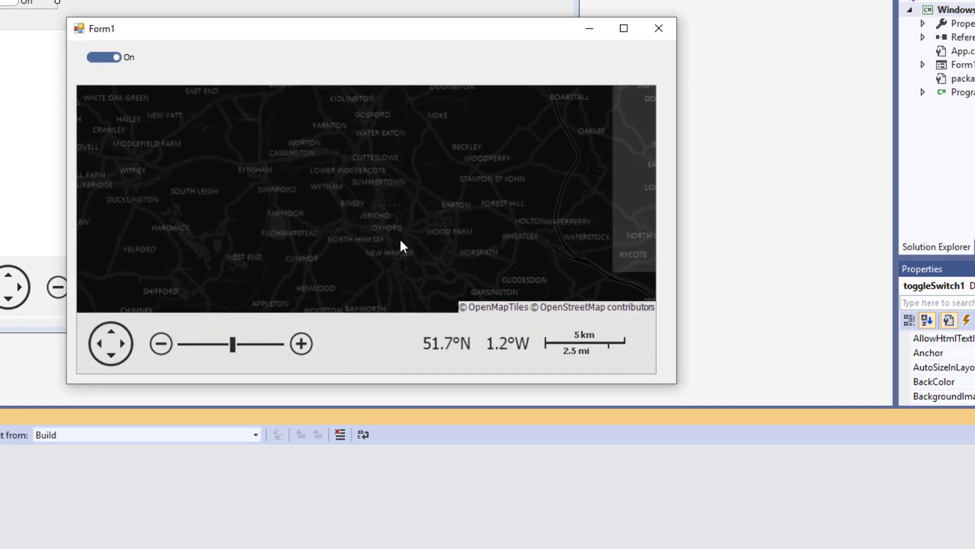
click(161, 344)
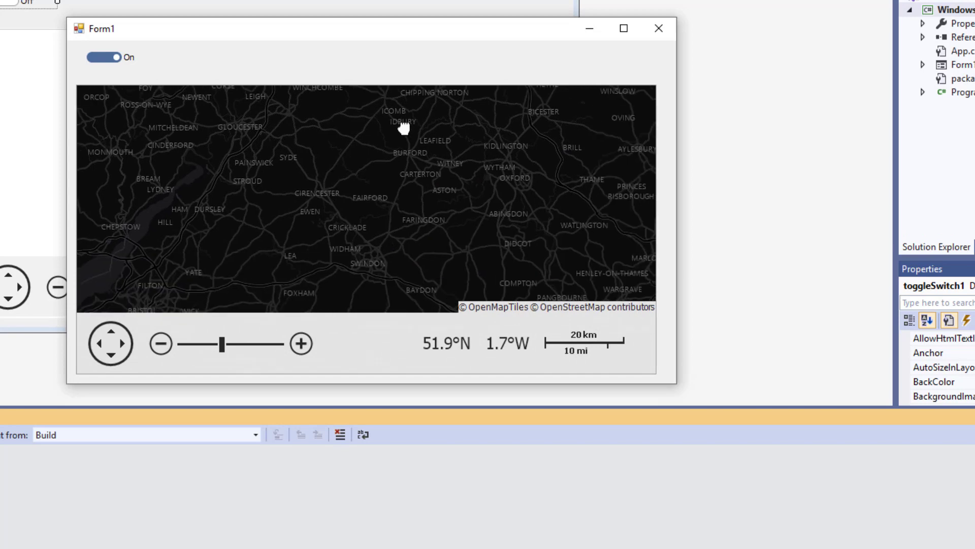
drag(404, 129, 340, 199)
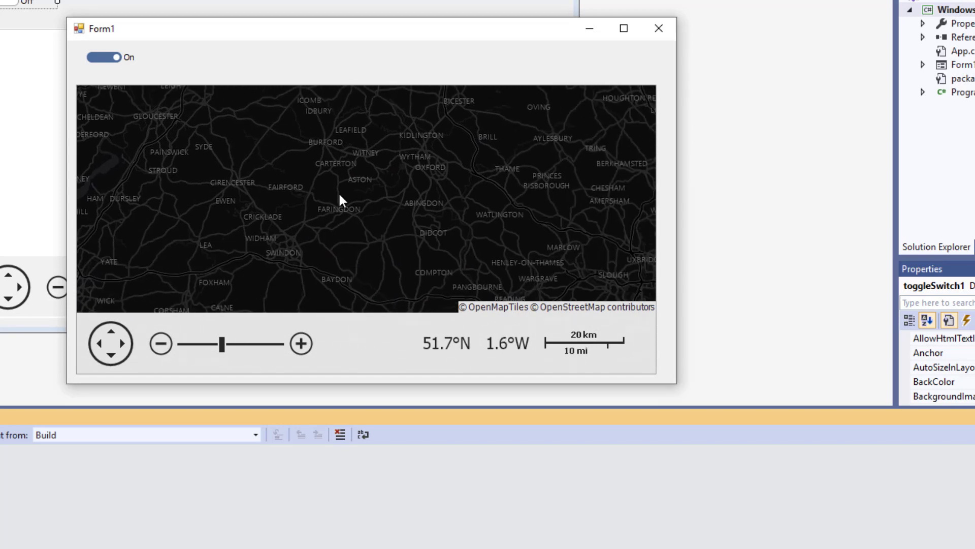